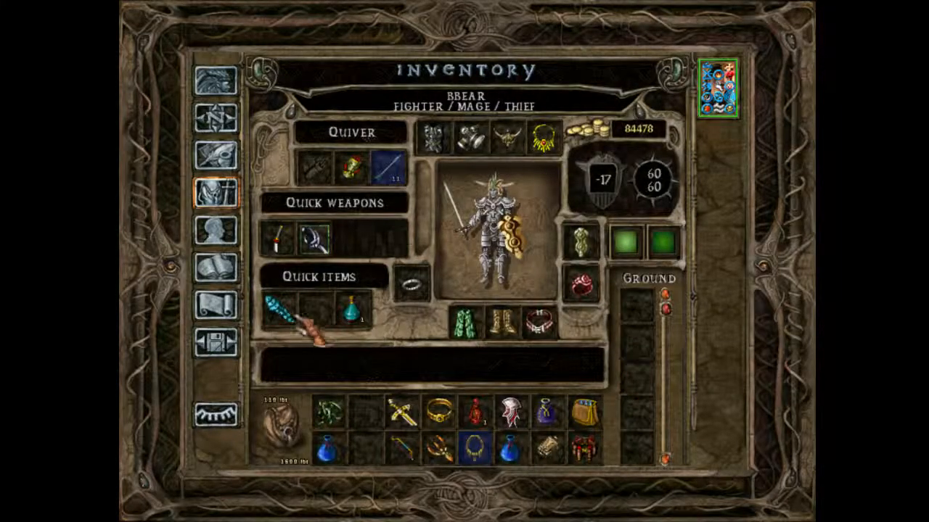
# - View the Bag of Holding's item description from bbear's inventory
pyautogui.click(587, 412)
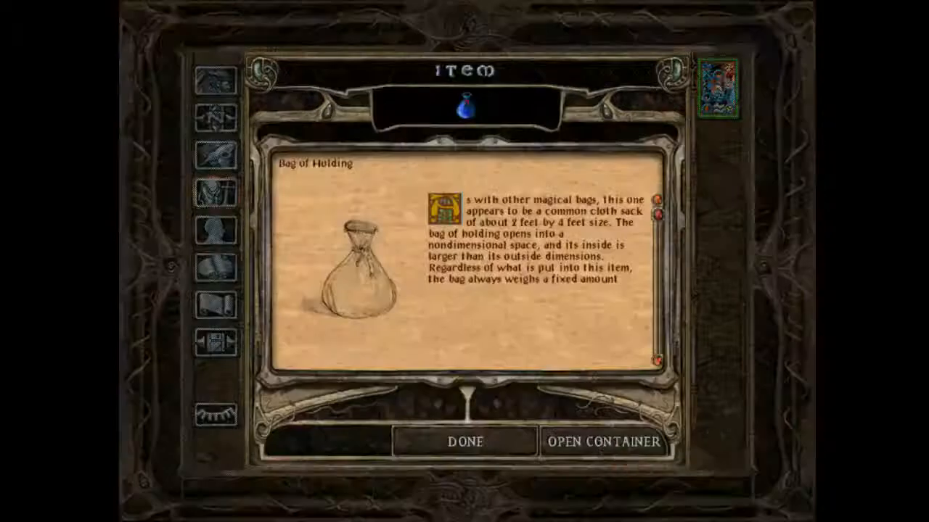
# - Close the Bag of Holding description window with Done
pyautogui.click(604, 442)
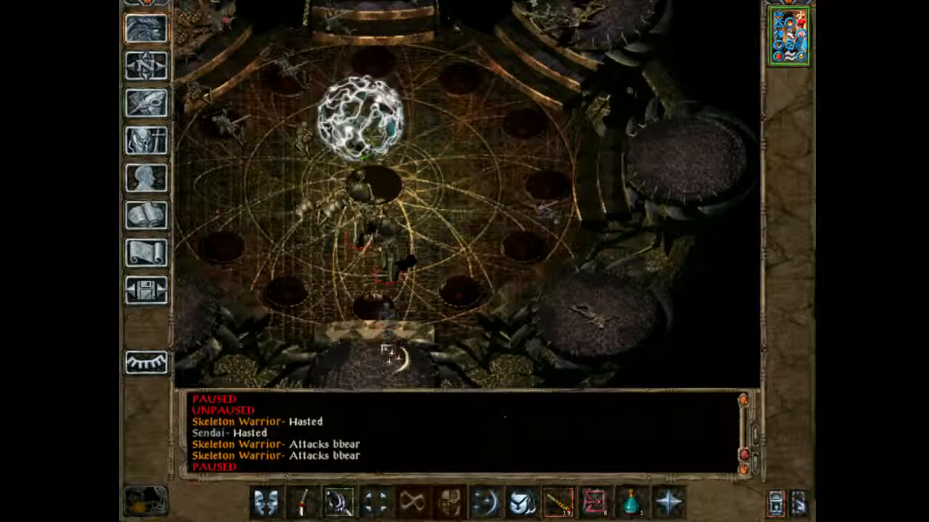
# - Unpause the battle against Sendai's skeleton warriors
pyautogui.press('space')
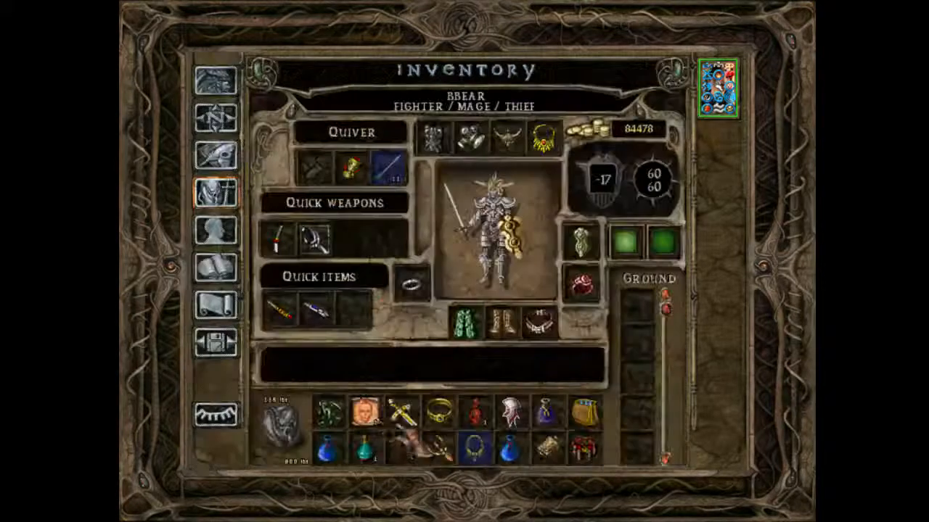
# - Move the remaining item up to a different inventory slot
pyautogui.moveTo(356, 410); pyautogui.dragTo(355, 312)
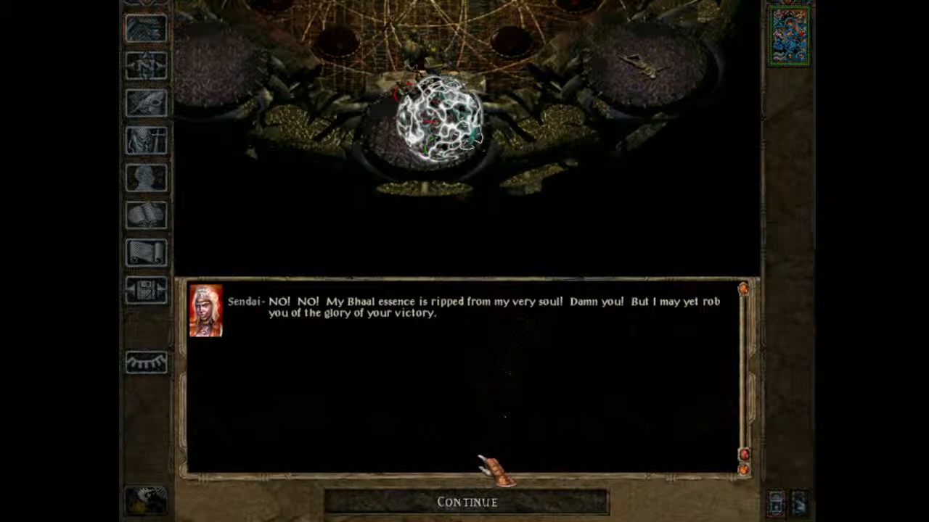
# - Continue Sendai's dialogue to her next dying line
pyautogui.click(466, 502)
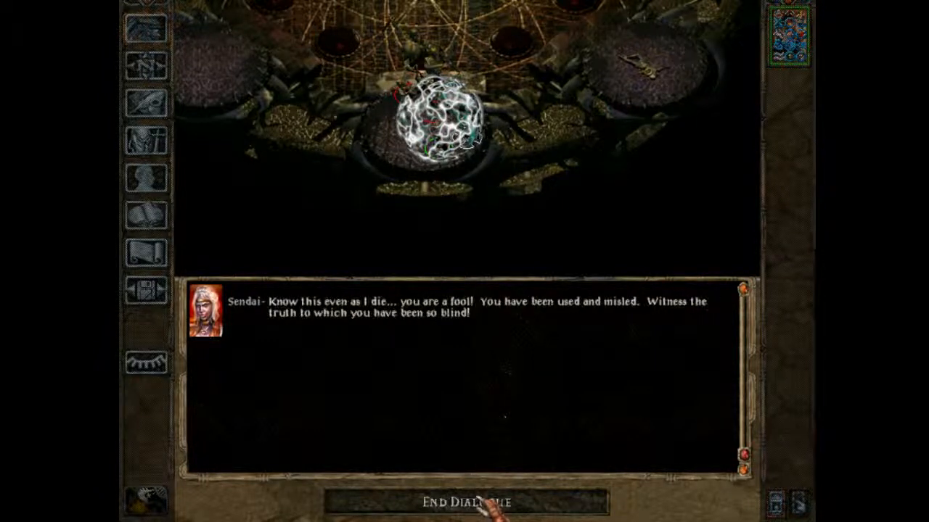